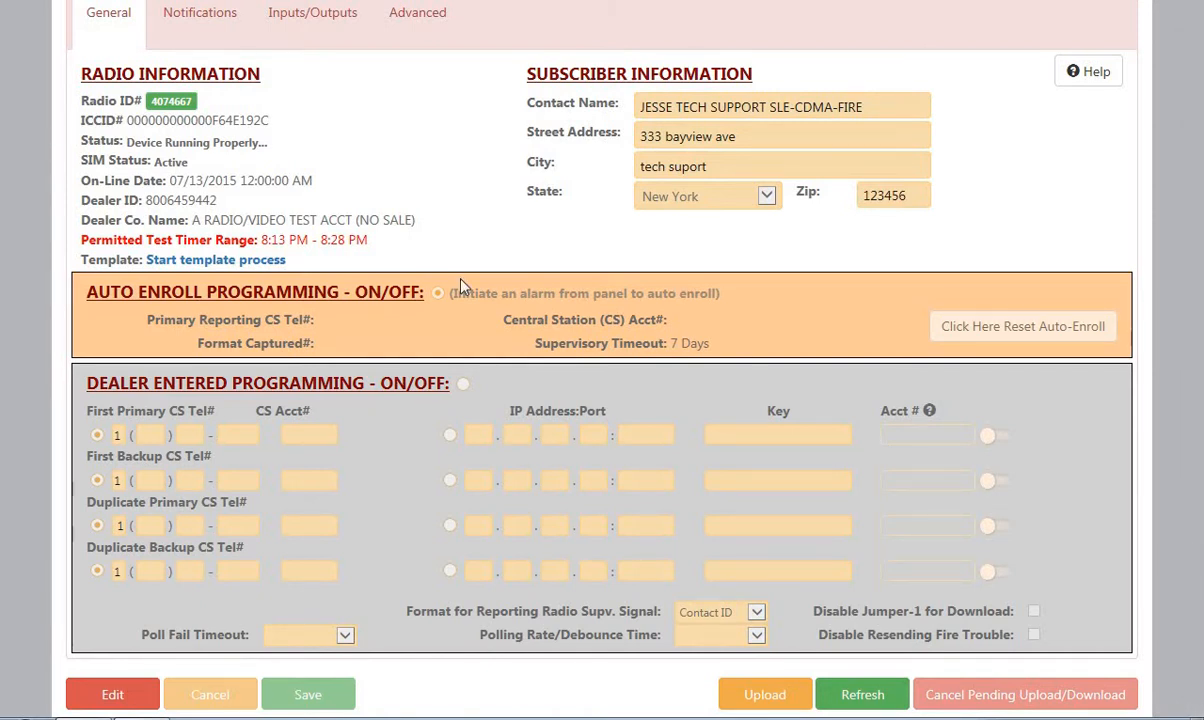
pyautogui.moveTo(464, 280)
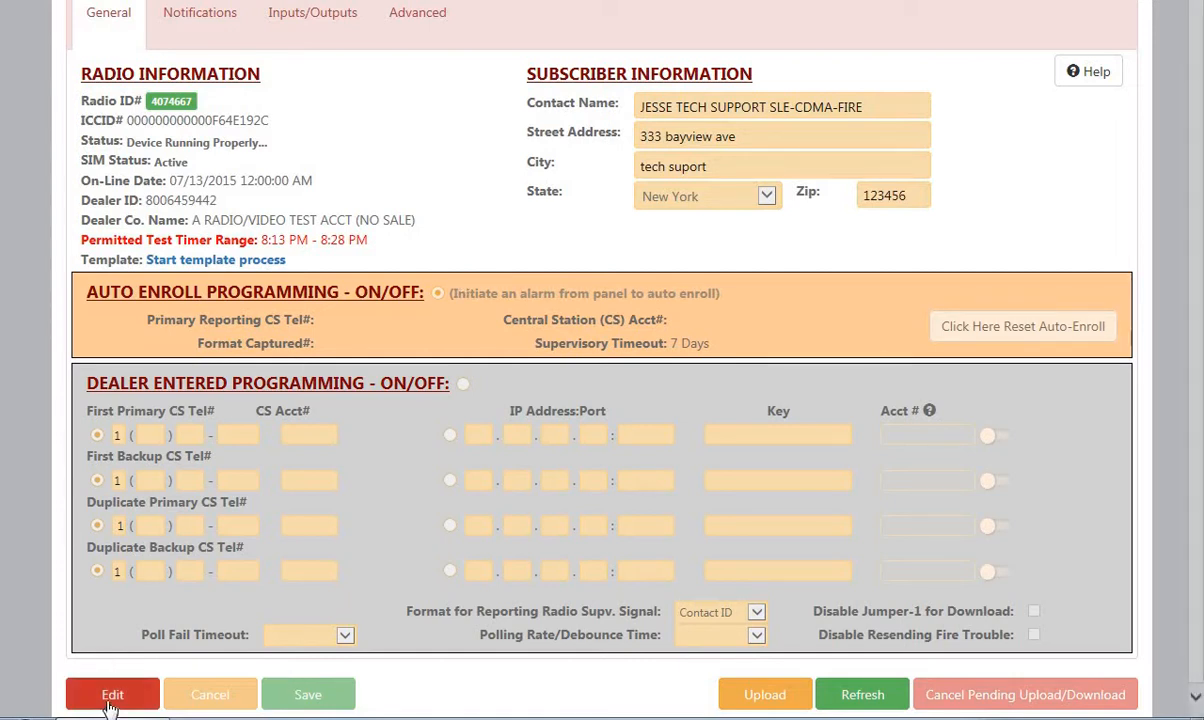
# Make the account editable, enable dealer-entered programming, and choose IP reporting for the first primary path
pyautogui.click(112, 694)
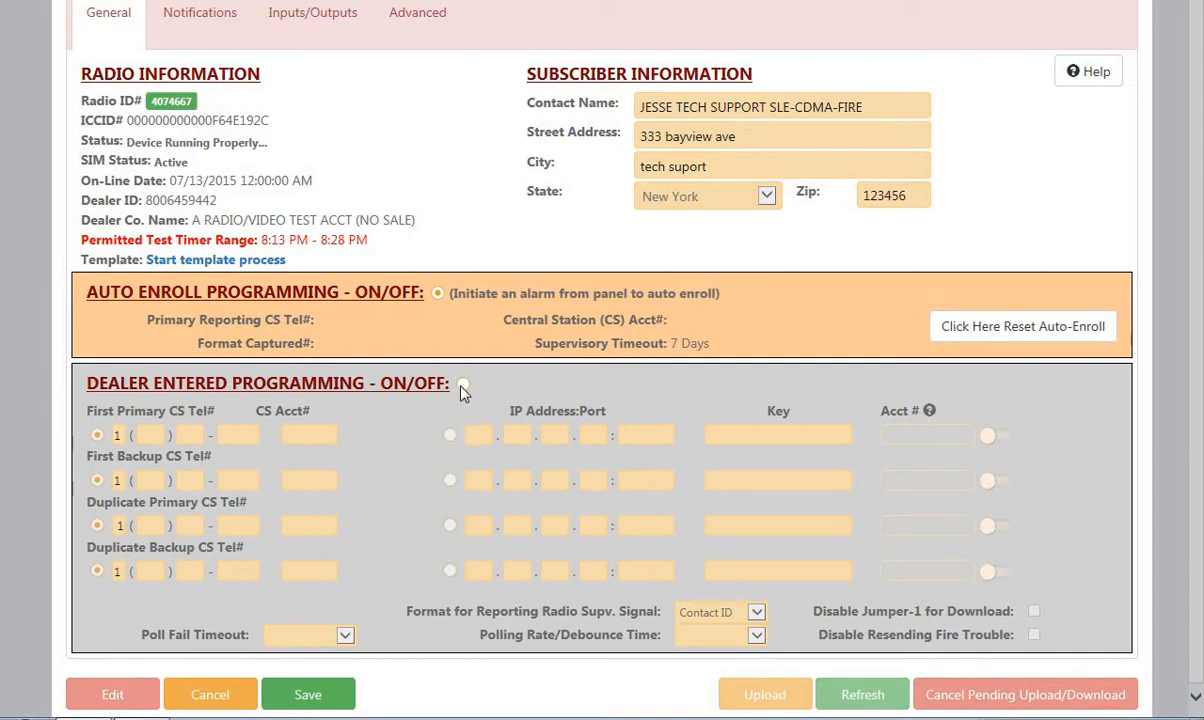
pyautogui.click(464, 384)
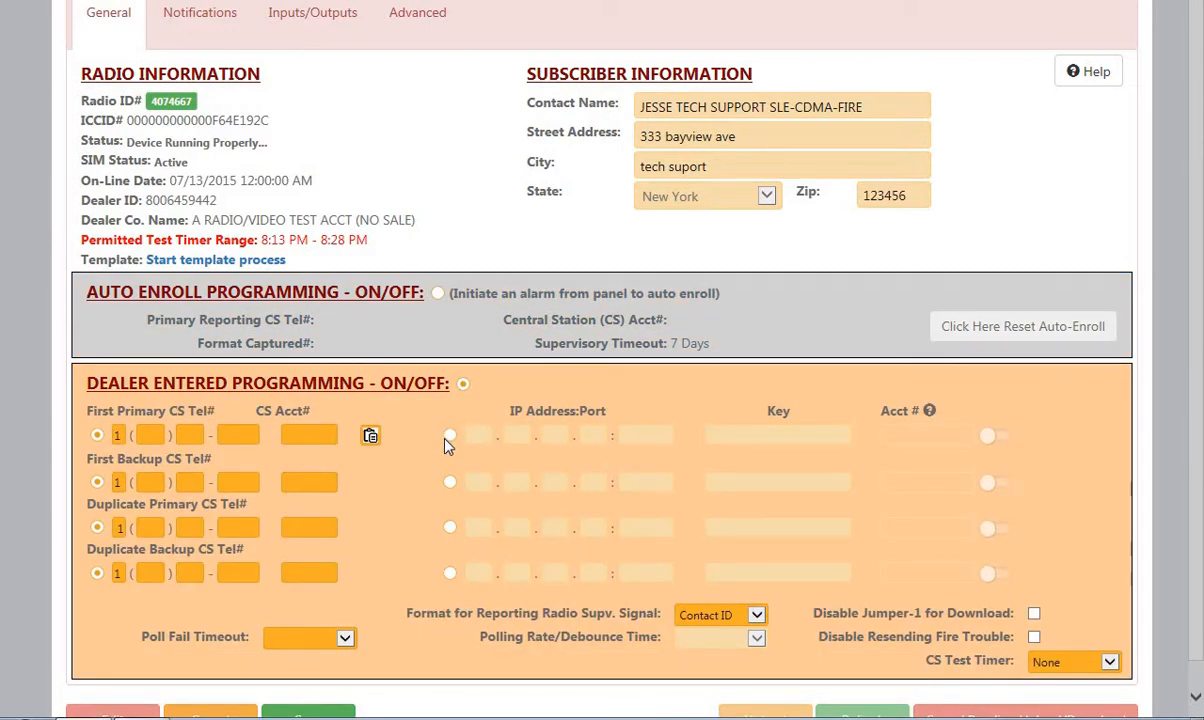
pyautogui.click(448, 434)
pyautogui.write('48')
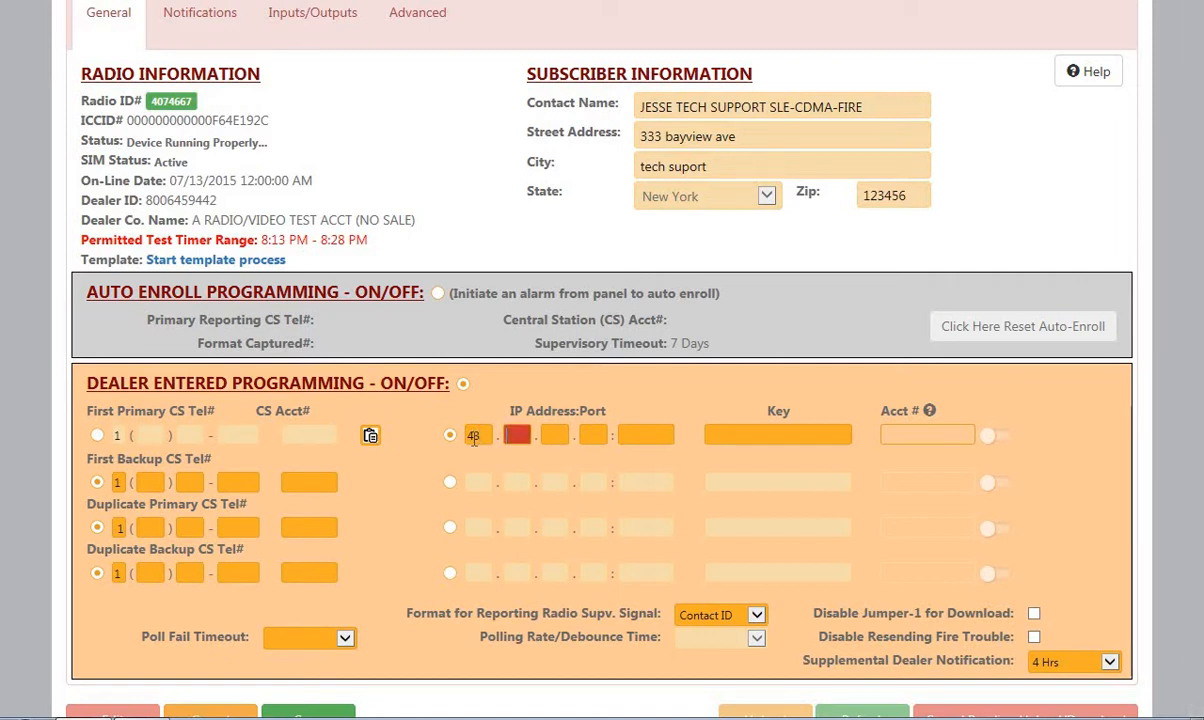
# Enter first primary IP 43.21.23.235 and port 3061 with an all-zero key
pyautogui.write('21')
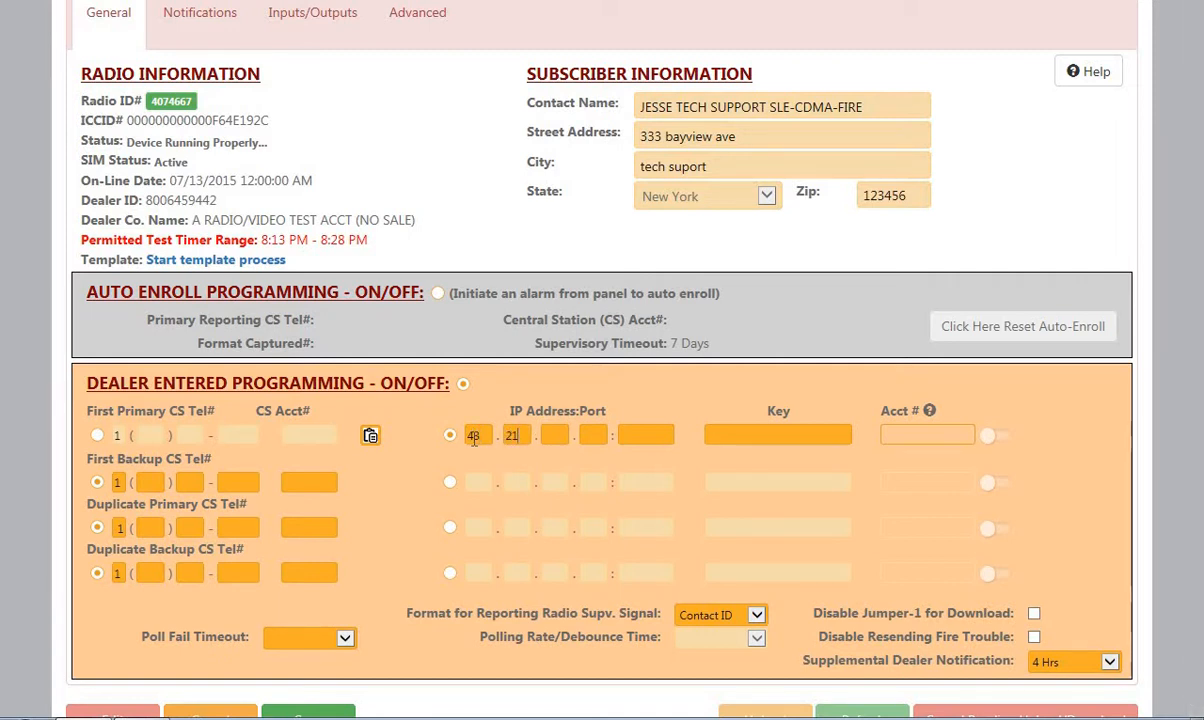
pyautogui.write('23')
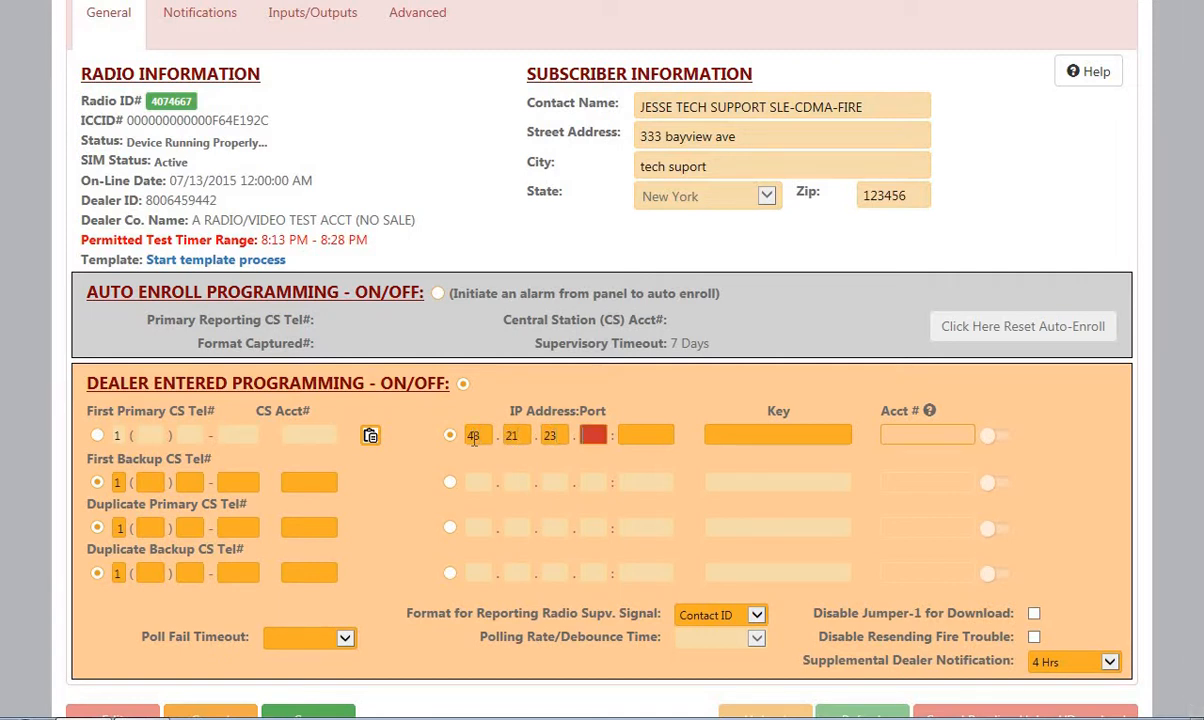
pyautogui.write('235')
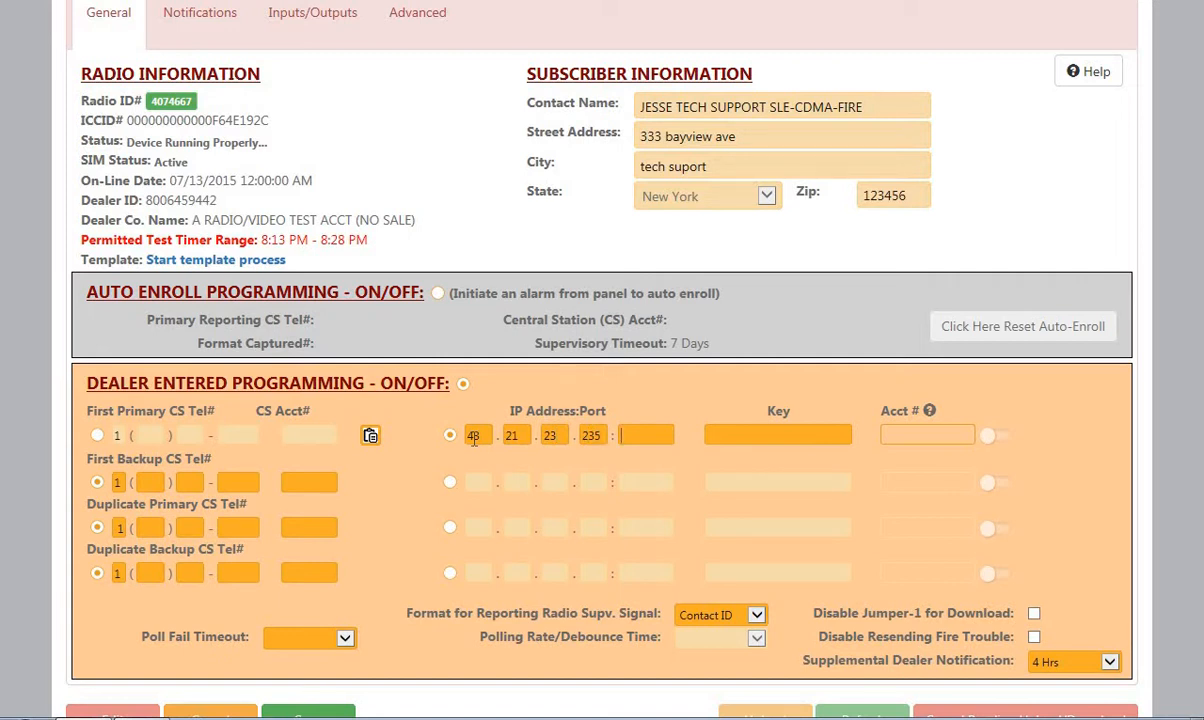
pyautogui.write('3061')
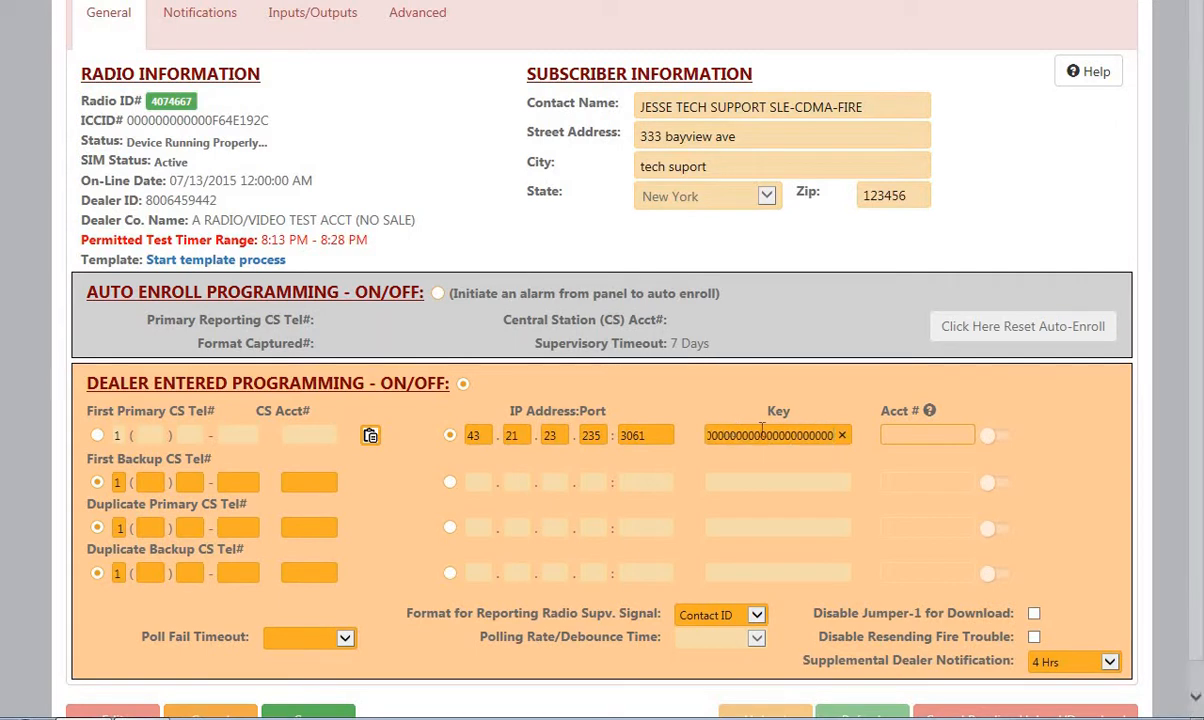
pyautogui.moveTo(924, 456)
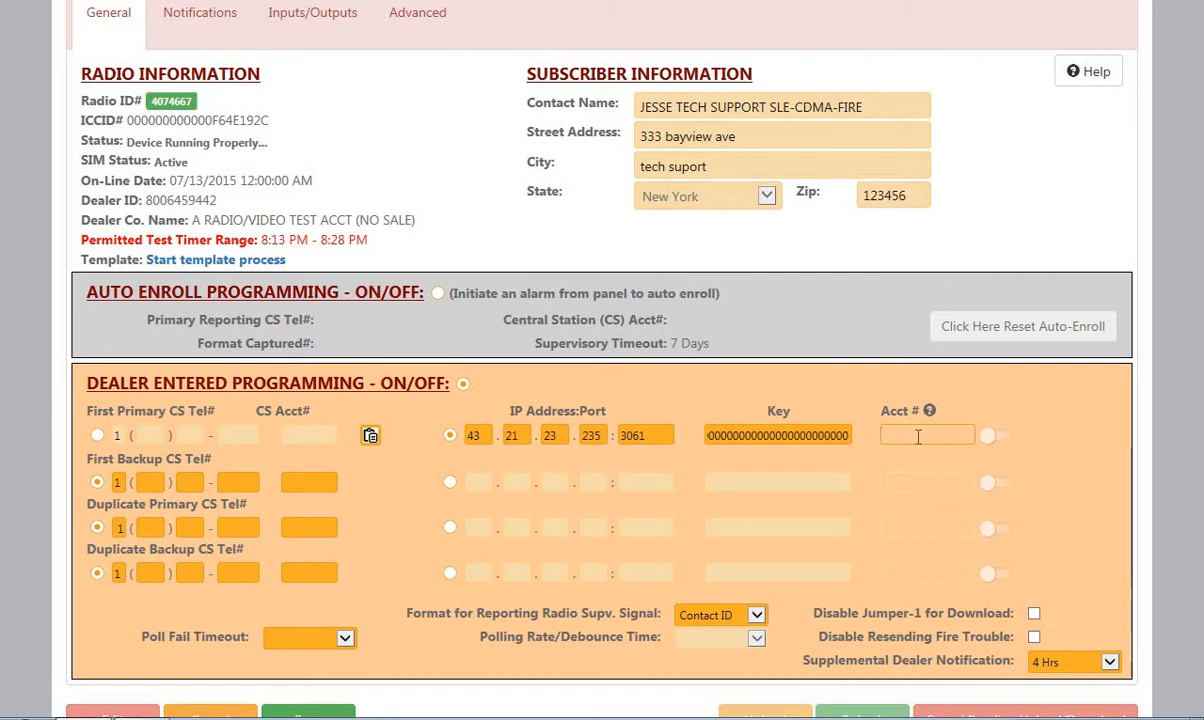
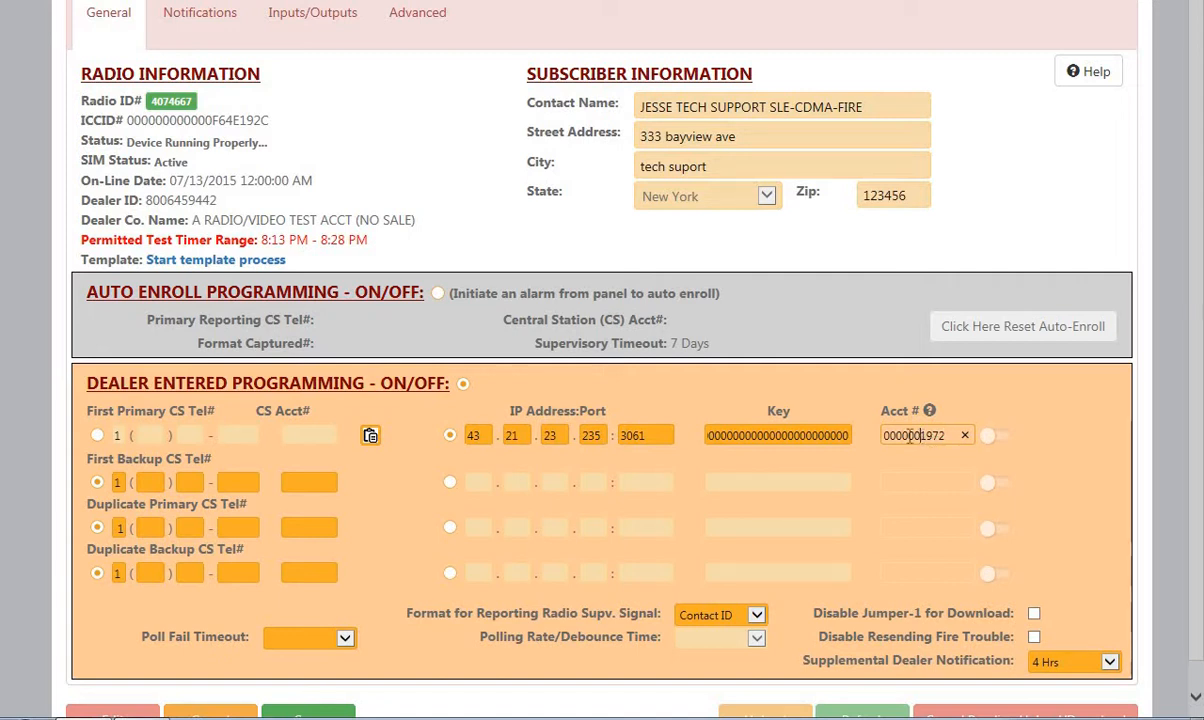
pyautogui.tripleClick(912, 436)
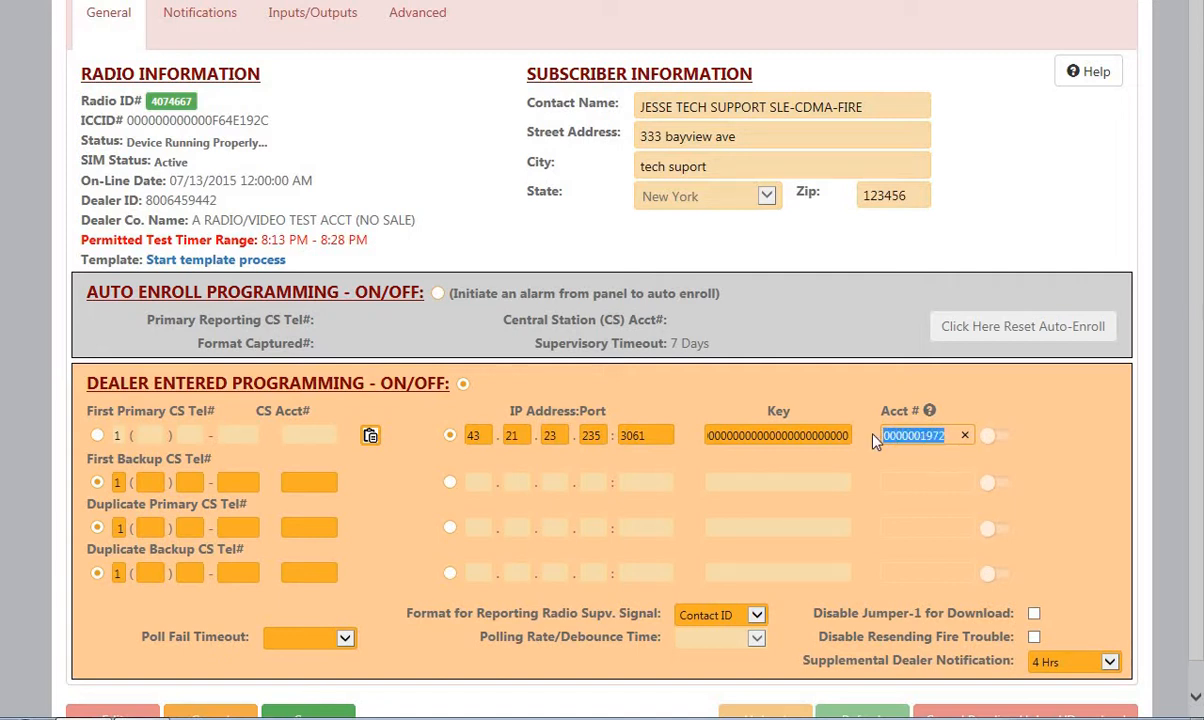
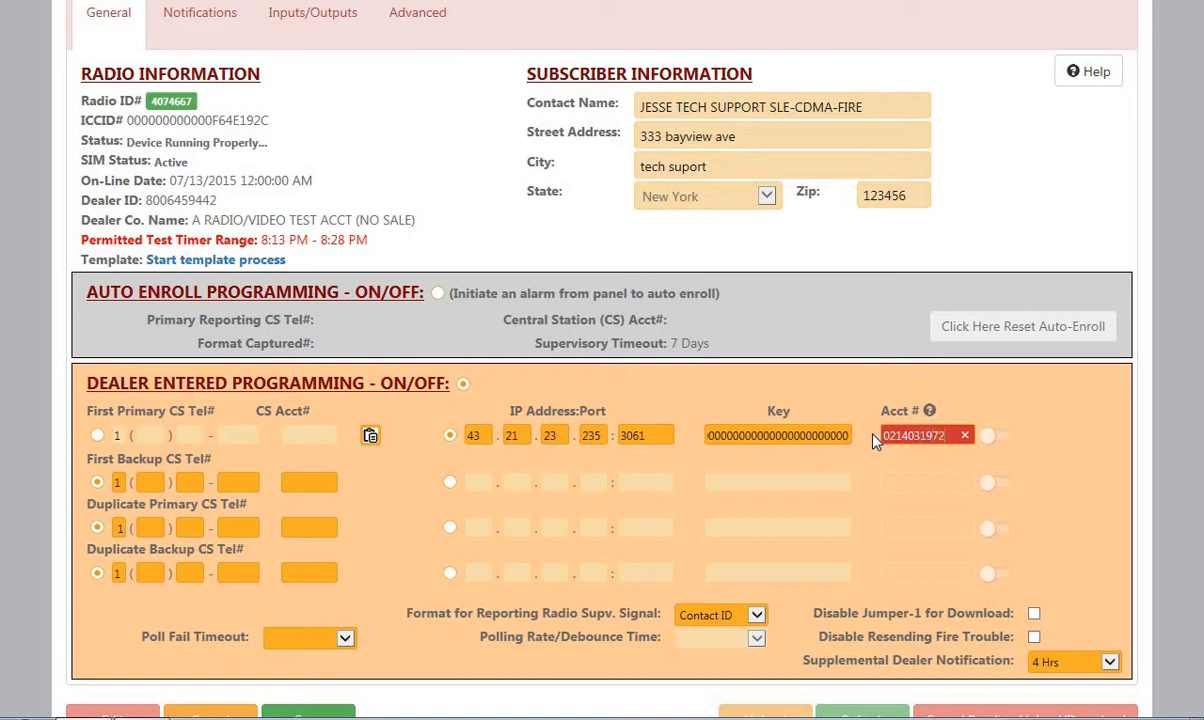
pyautogui.moveTo(988, 442)
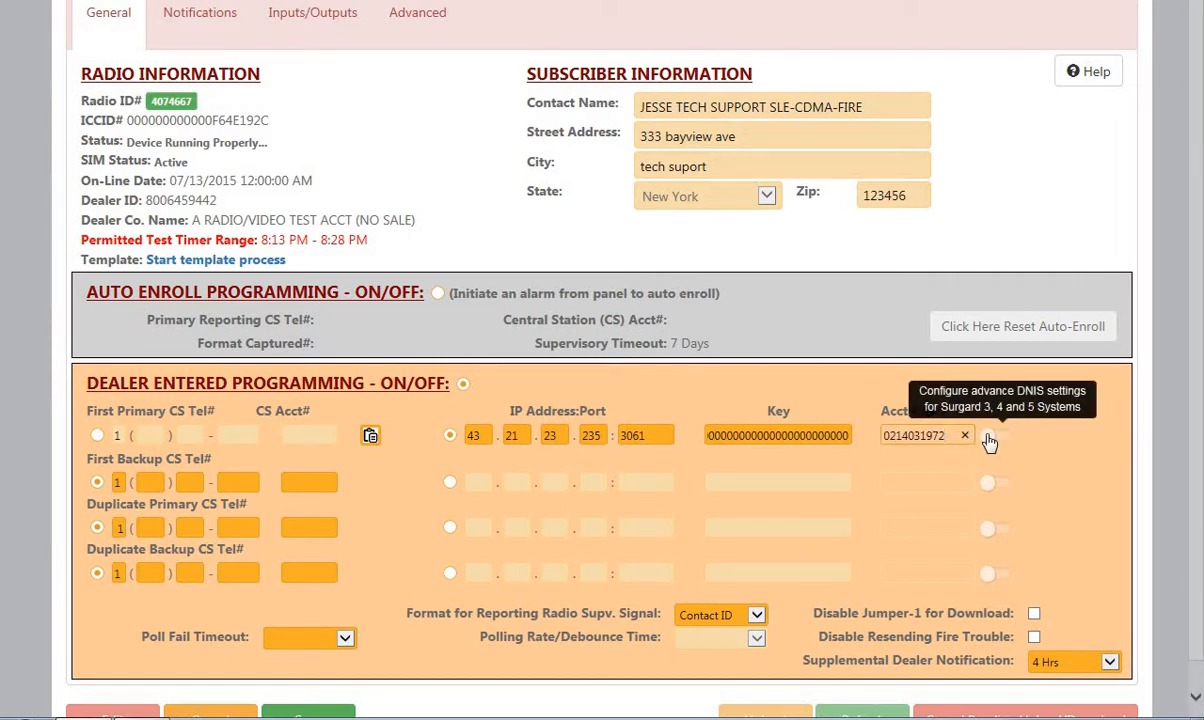
# Enable advanced DNIS on the account number and mark the added leading and trailing zeros
pyautogui.click(988, 436)
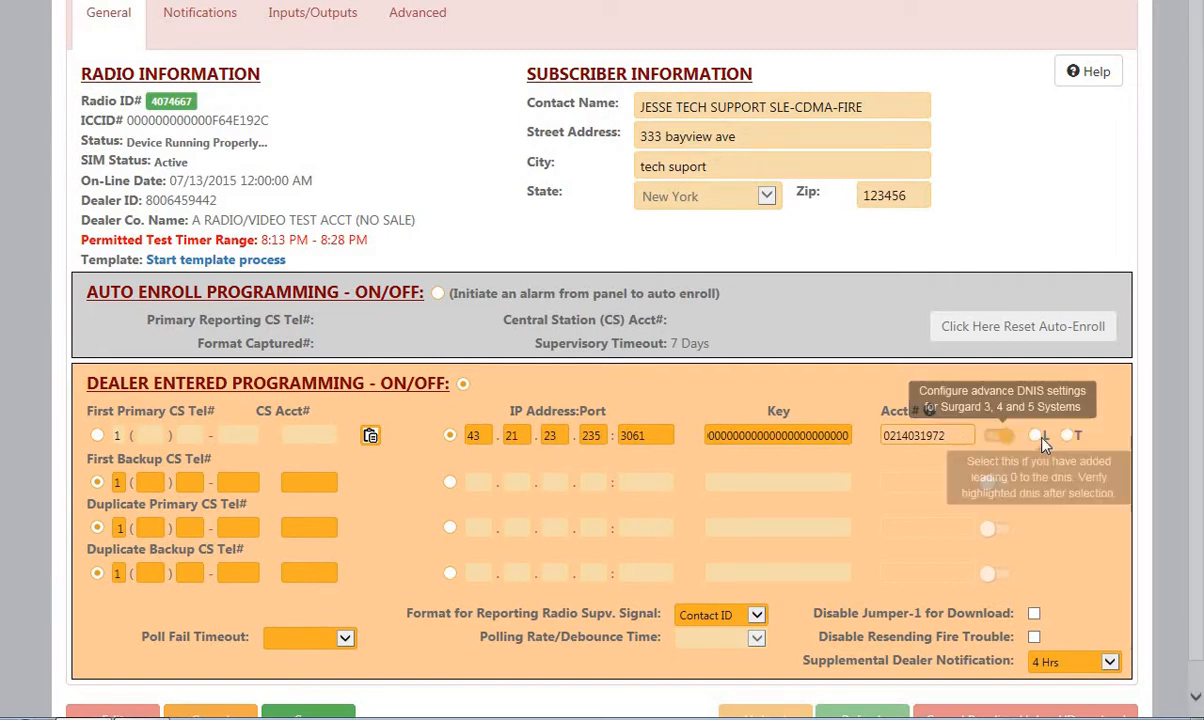
pyautogui.click(1034, 434)
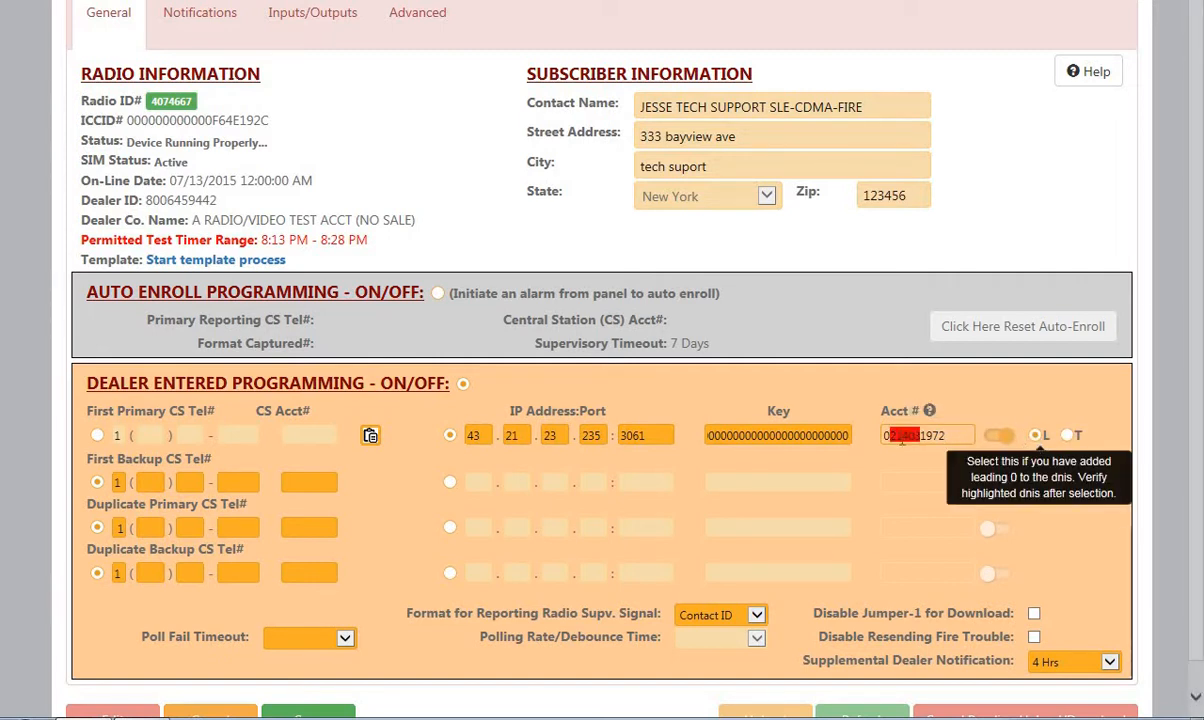
pyautogui.click(928, 436)
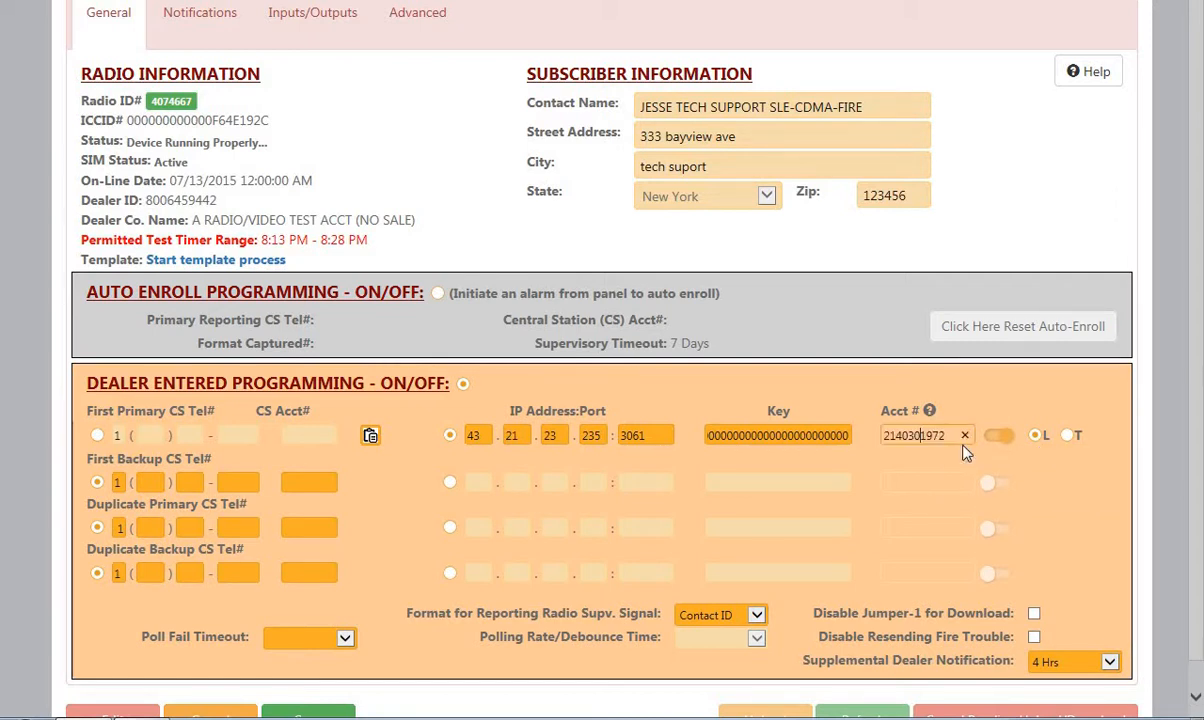
pyautogui.click(1068, 434)
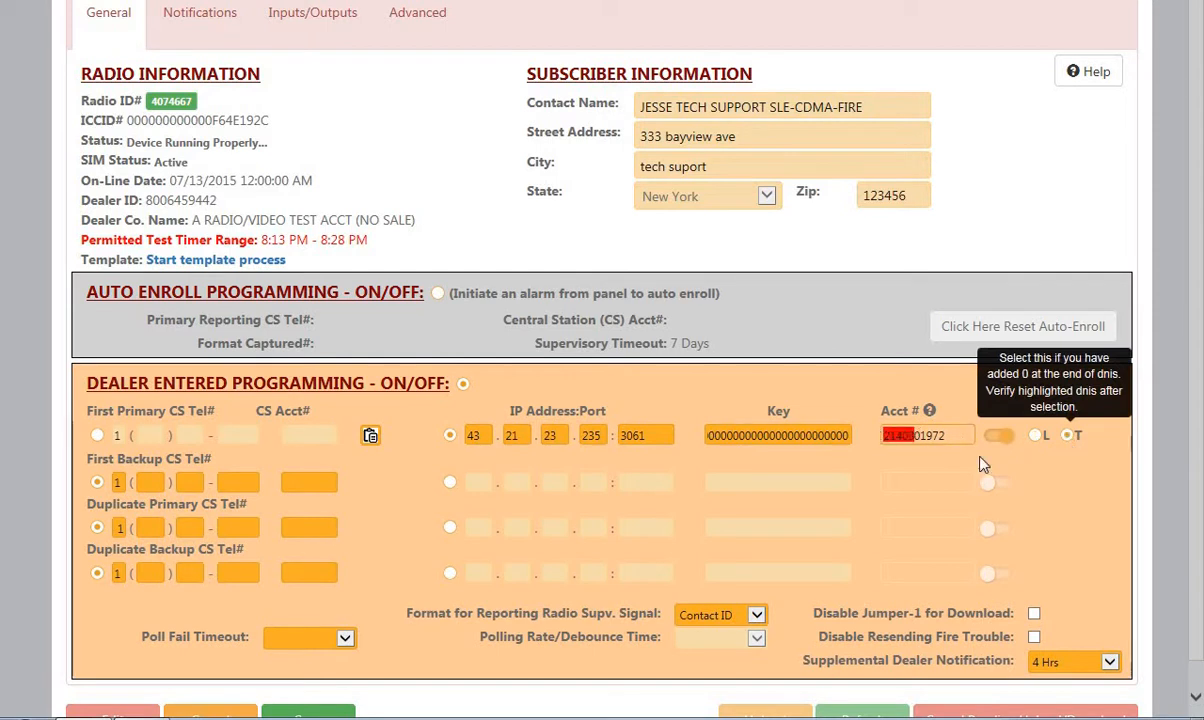
pyautogui.moveTo(910, 460)
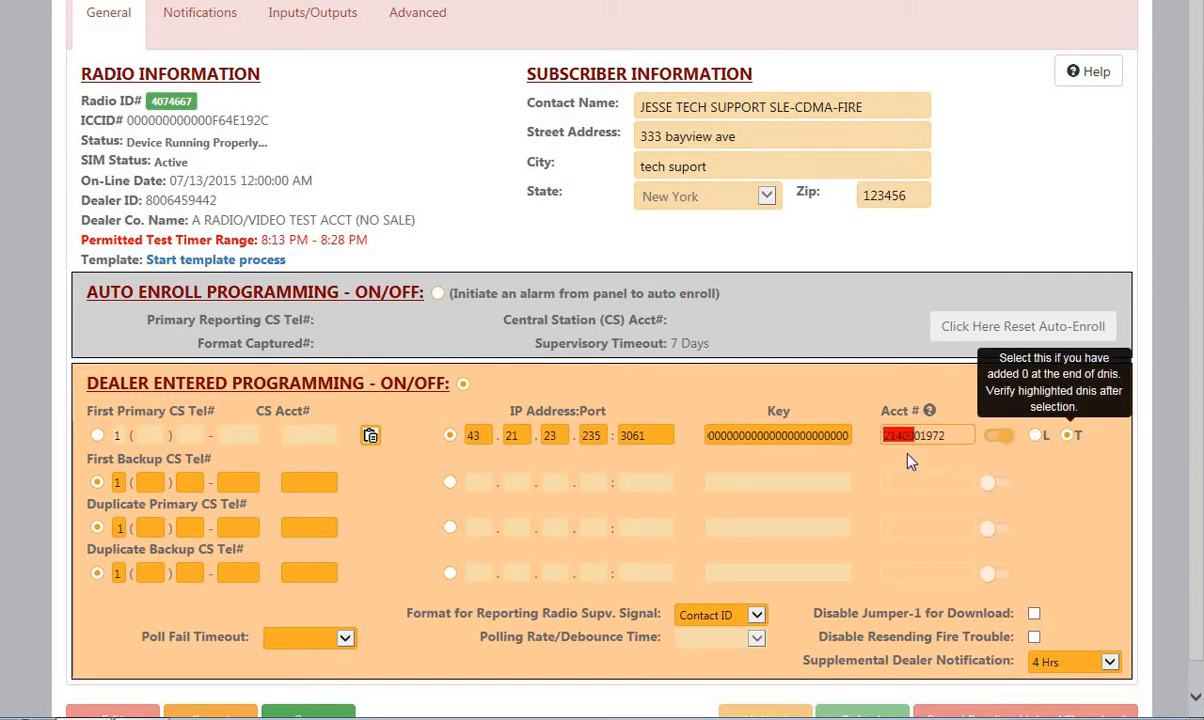
pyautogui.moveTo(156, 572)
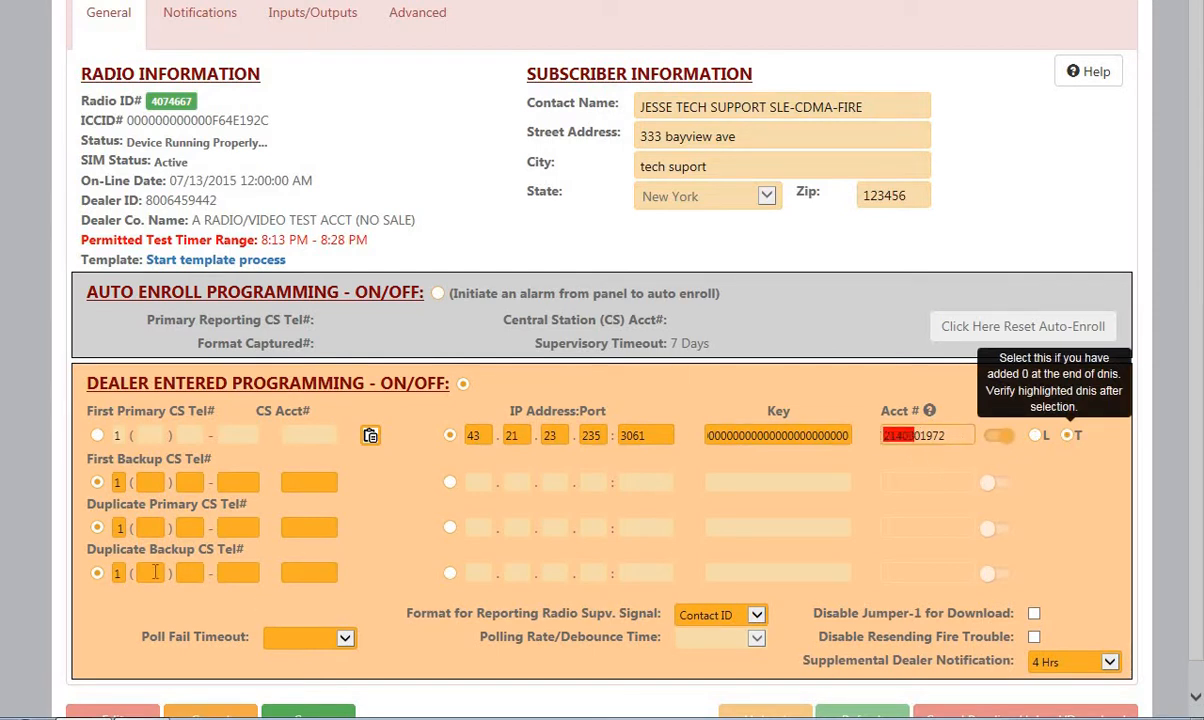
# Choose 60 Minutes from the Poll Fail Timeout choices
pyautogui.click(308, 636)
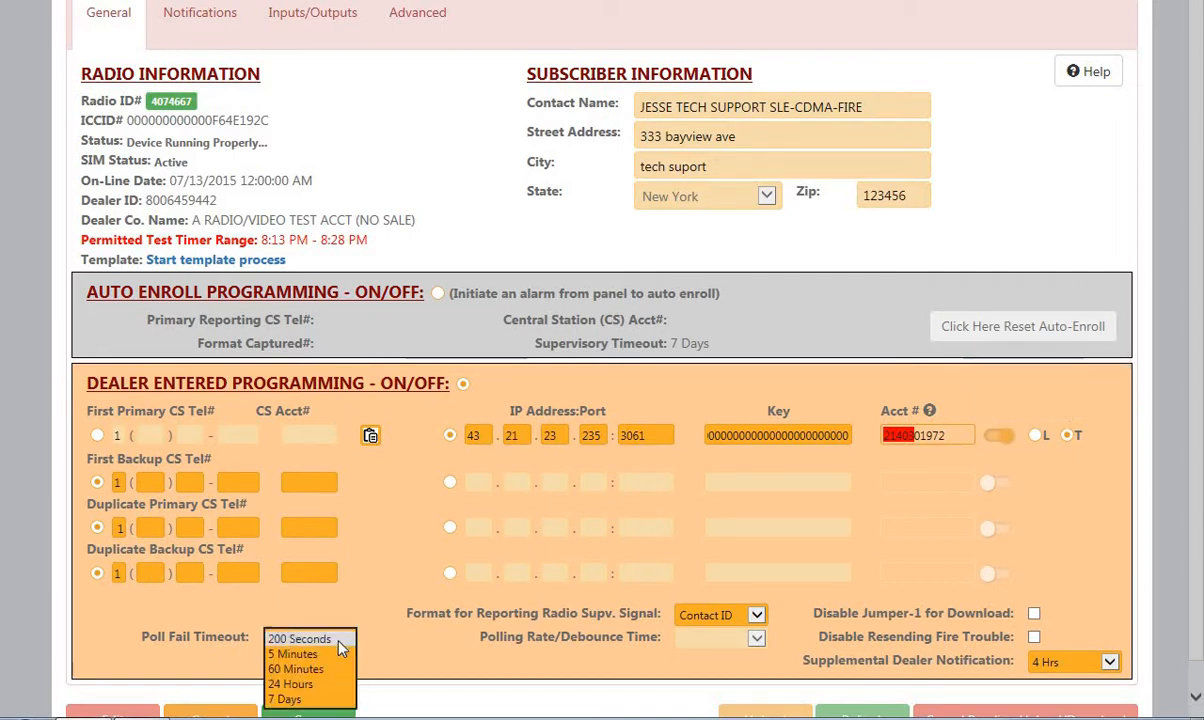
pyautogui.click(296, 668)
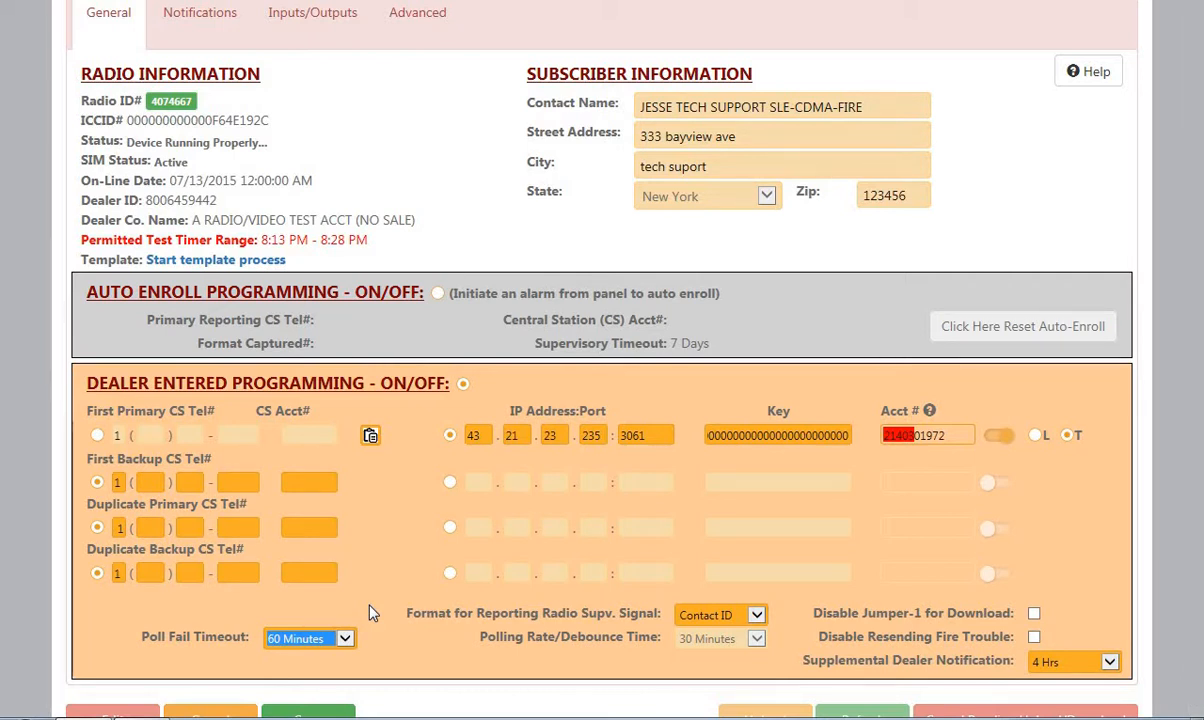
pyautogui.moveTo(416, 548)
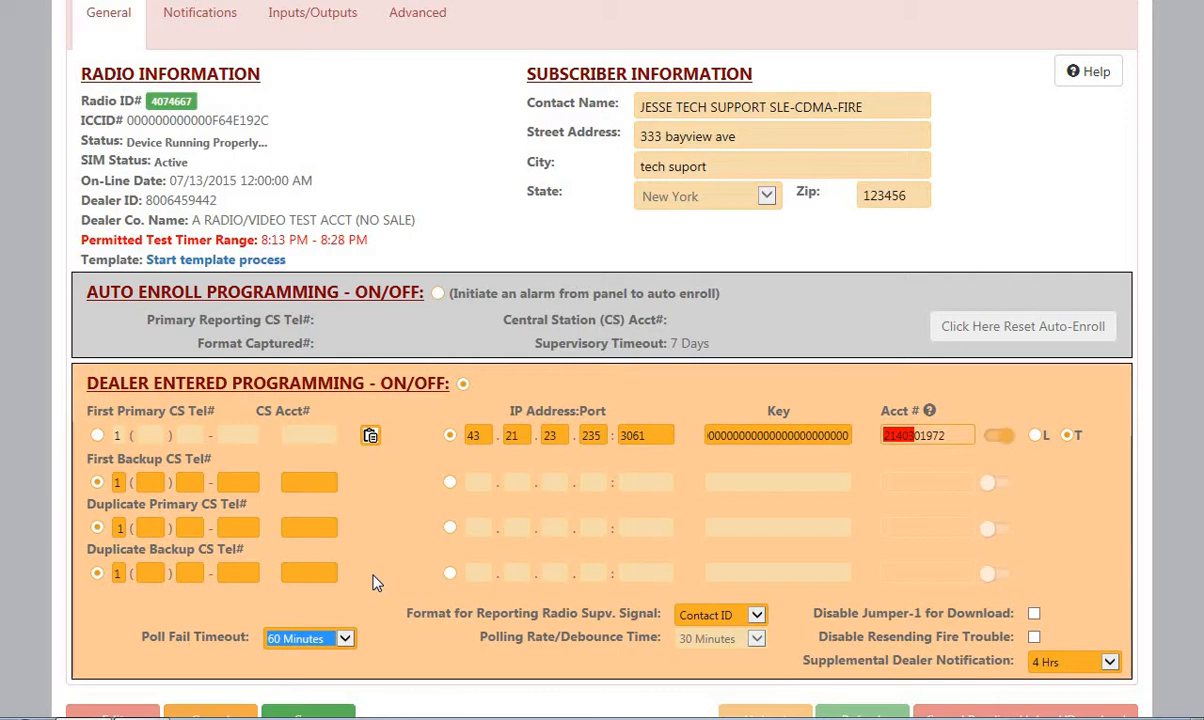
pyautogui.moveTo(316, 664)
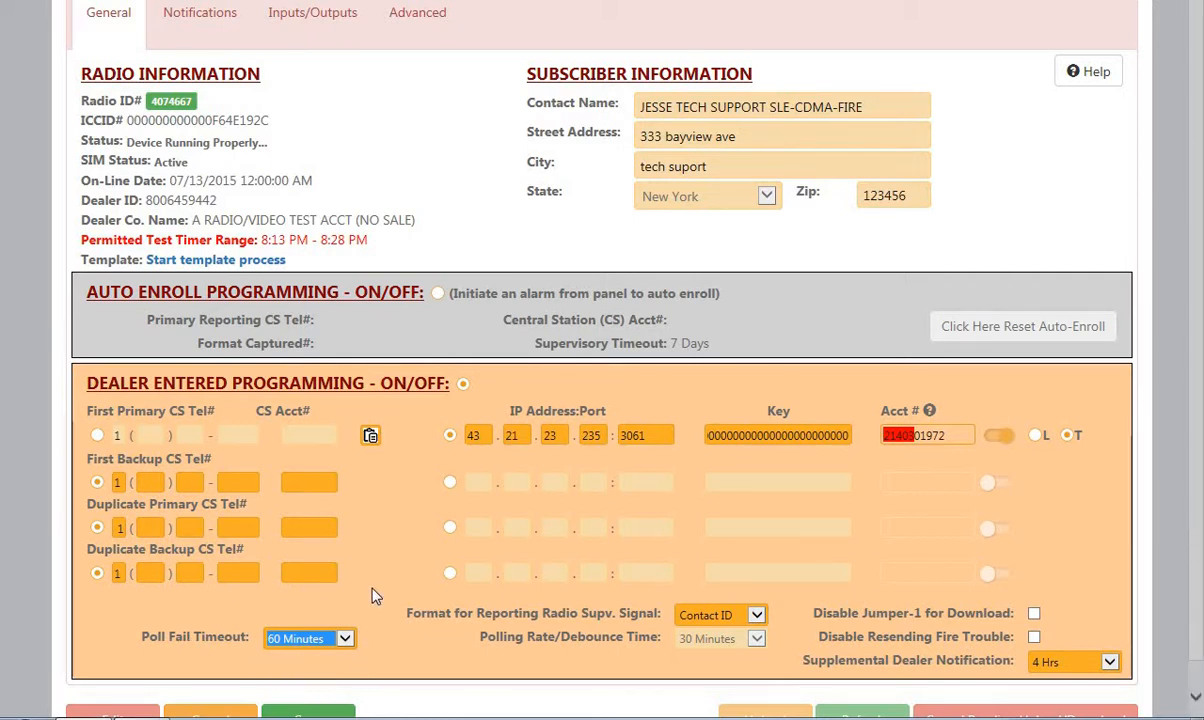
pyautogui.moveTo(378, 480)
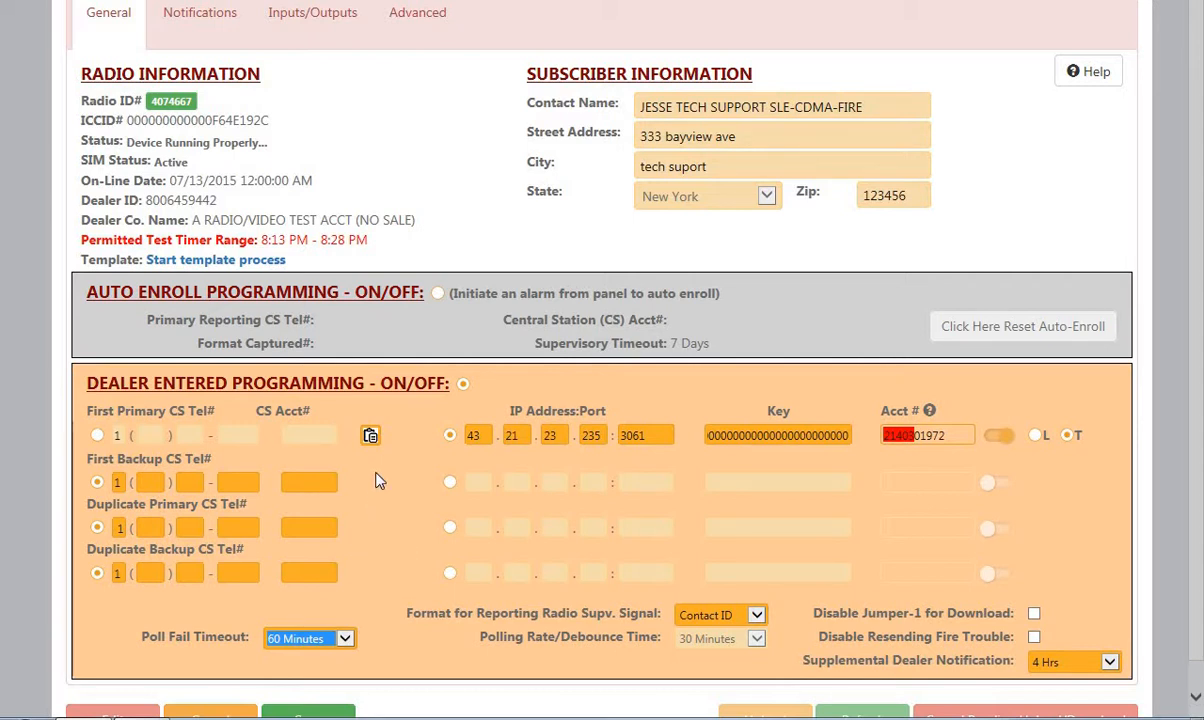
pyautogui.moveTo(388, 512)
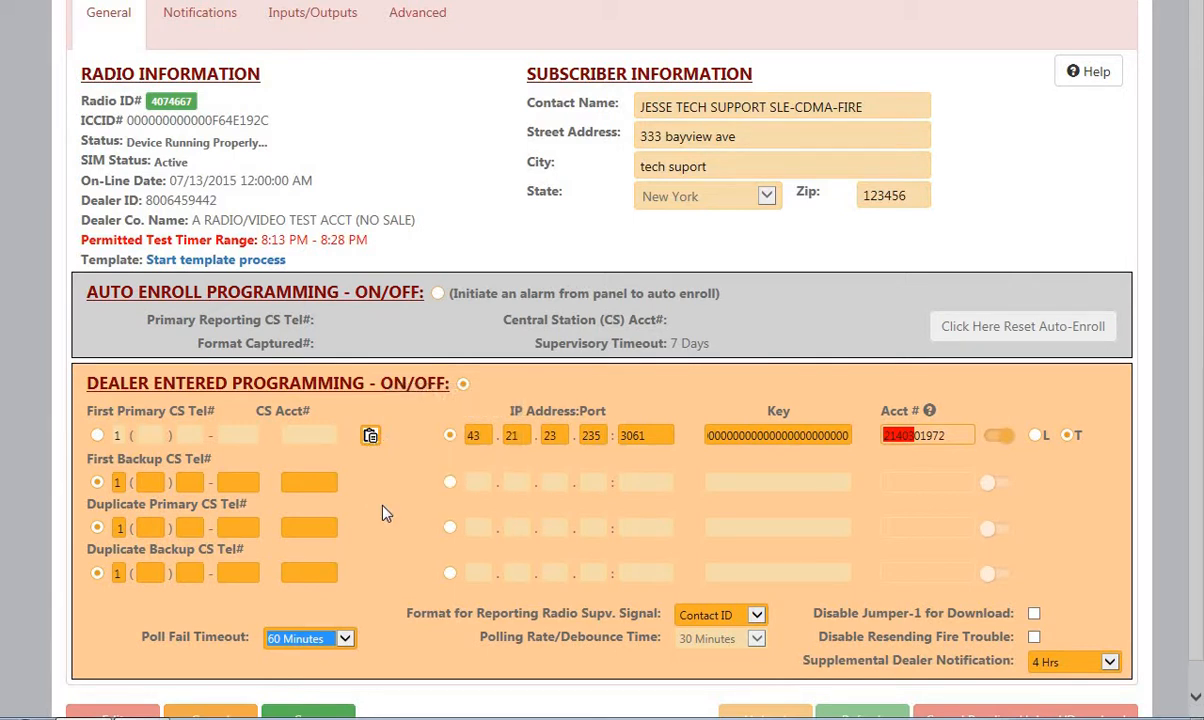
pyautogui.moveTo(370, 436)
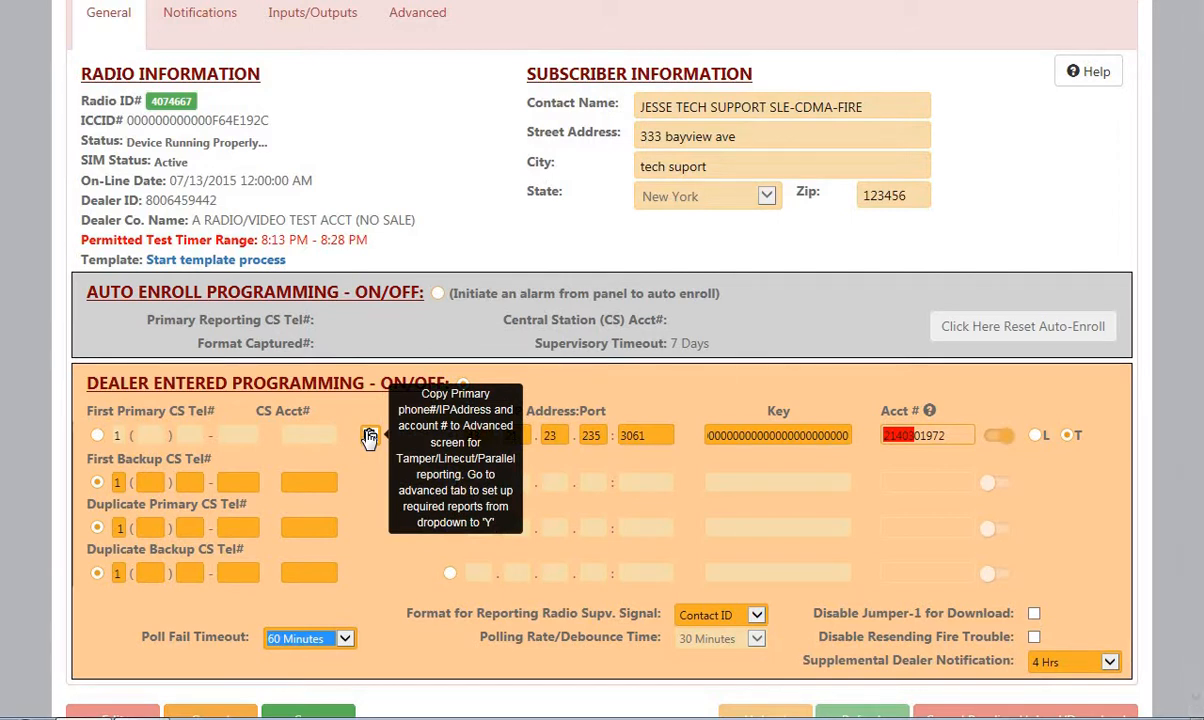
# Copy primary reporting to the Advanced tamper/line-cut settings, review them, and return to General
pyautogui.click(370, 434)
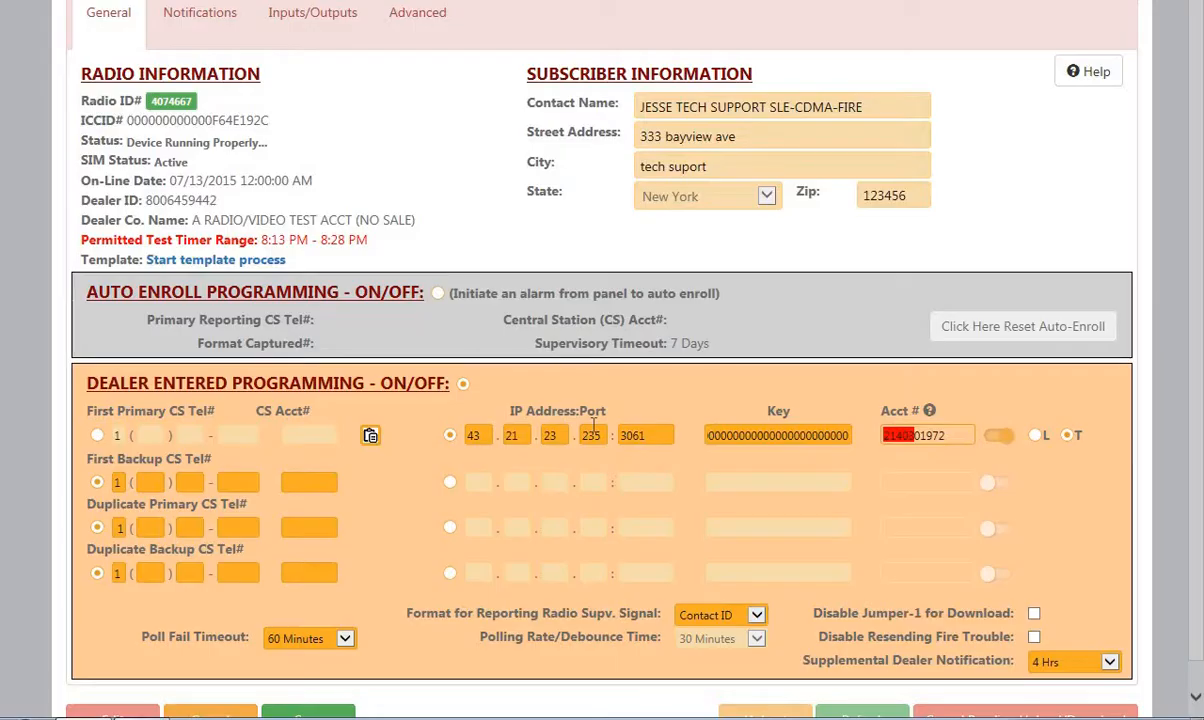
pyautogui.click(416, 12)
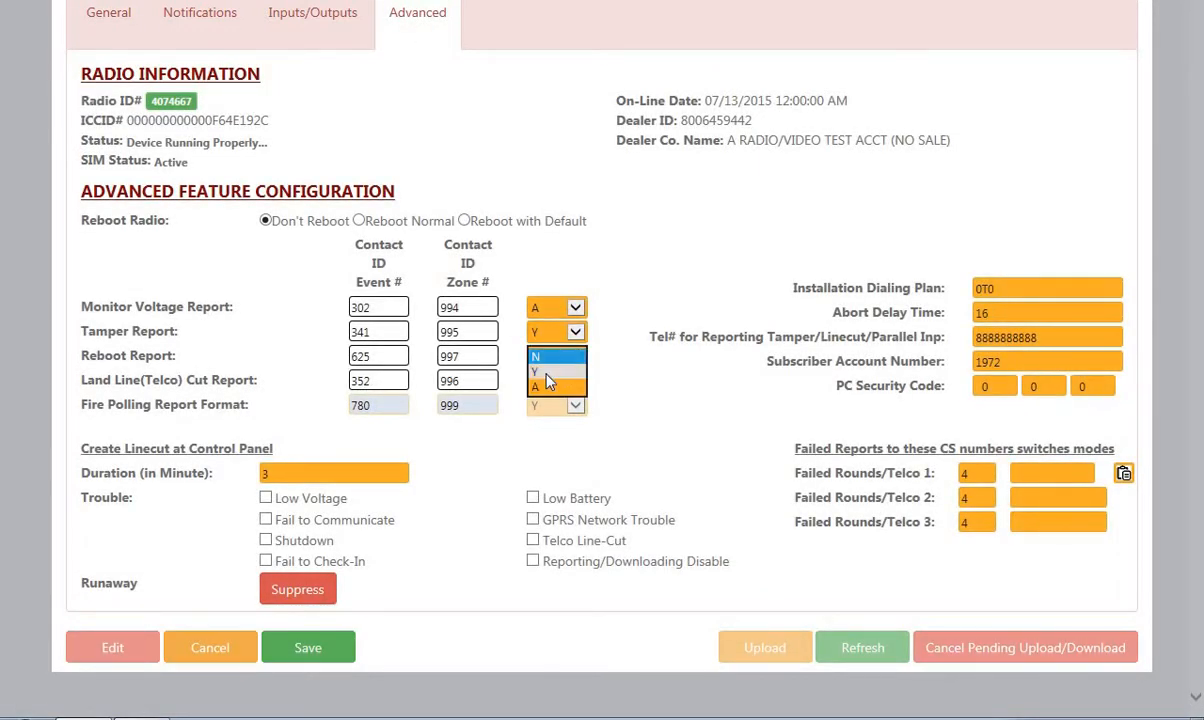
pyautogui.click(108, 12)
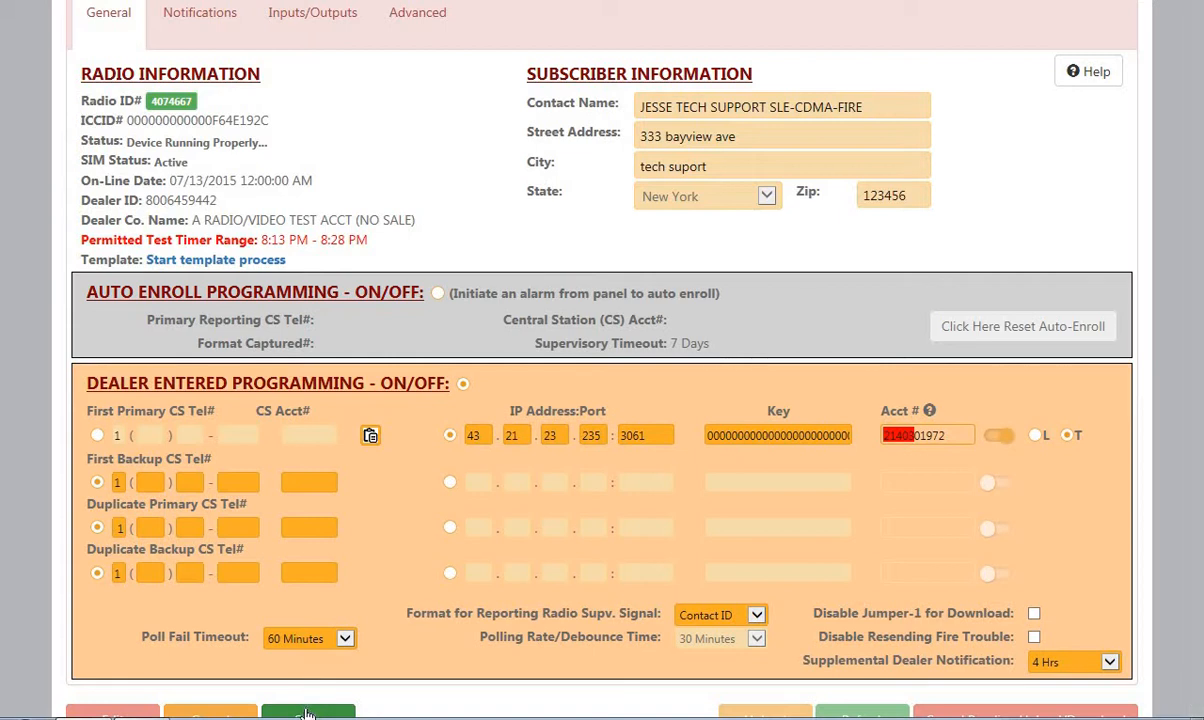
# Save the account changes so the radio shows a download pending
pyautogui.click(308, 710)
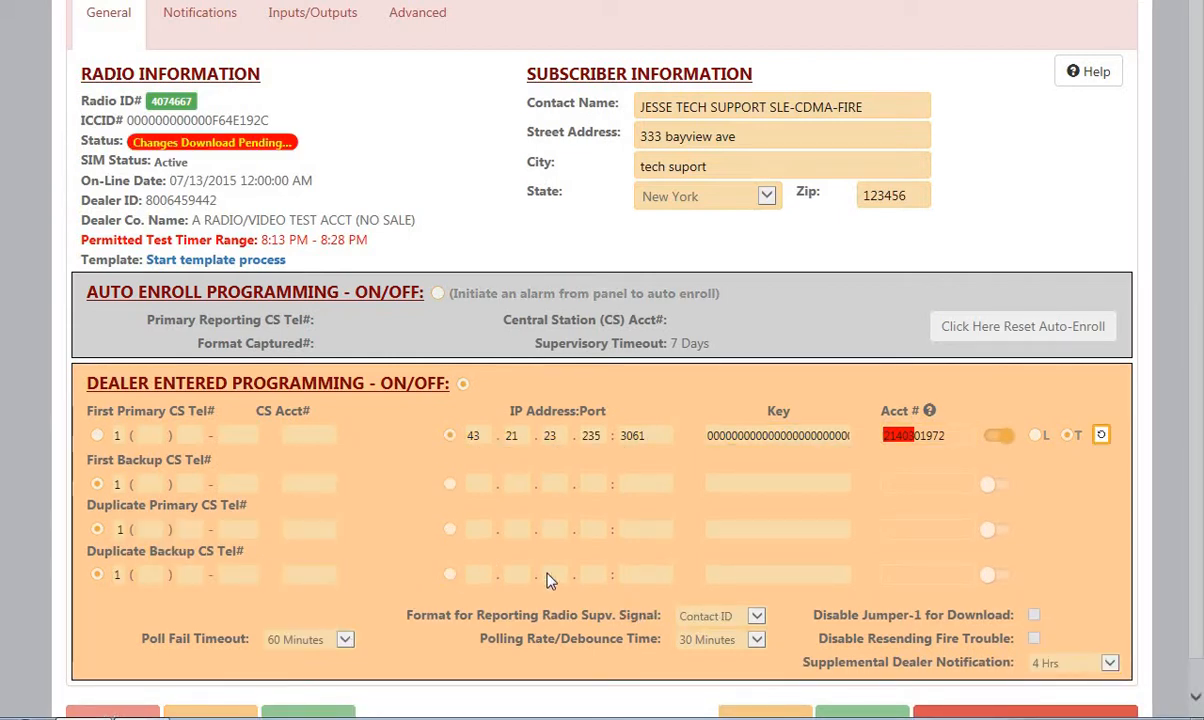
pyautogui.moveTo(630, 478)
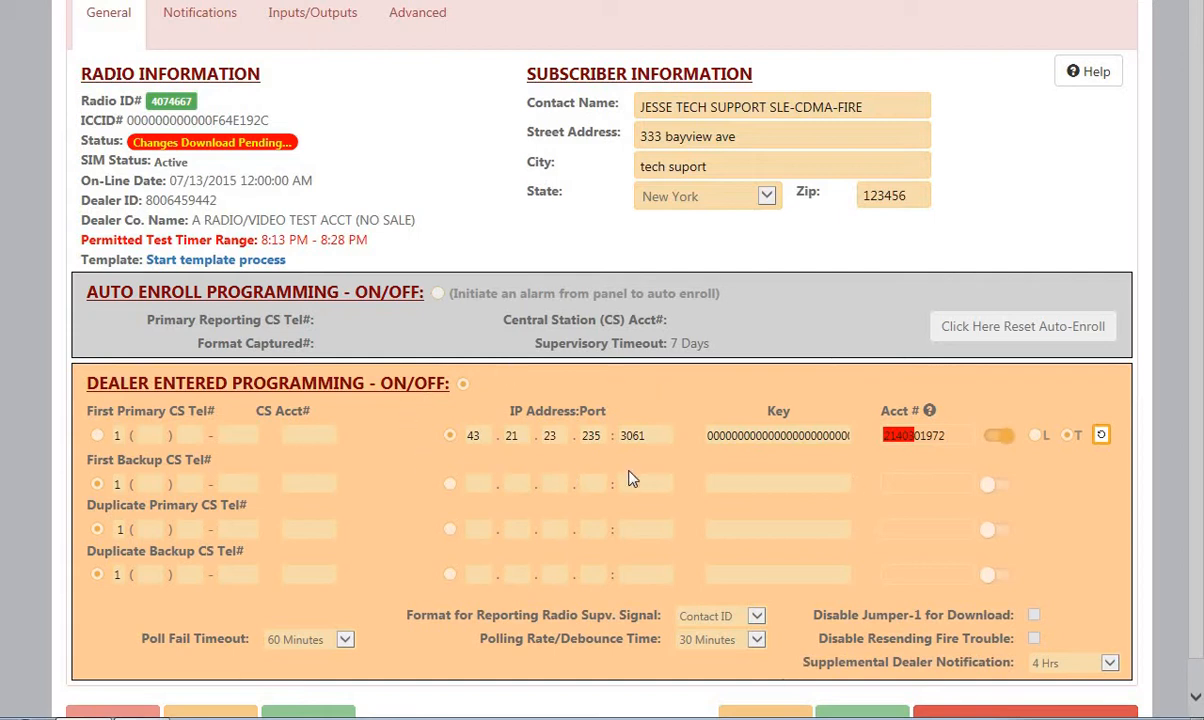
pyautogui.moveTo(758, 352)
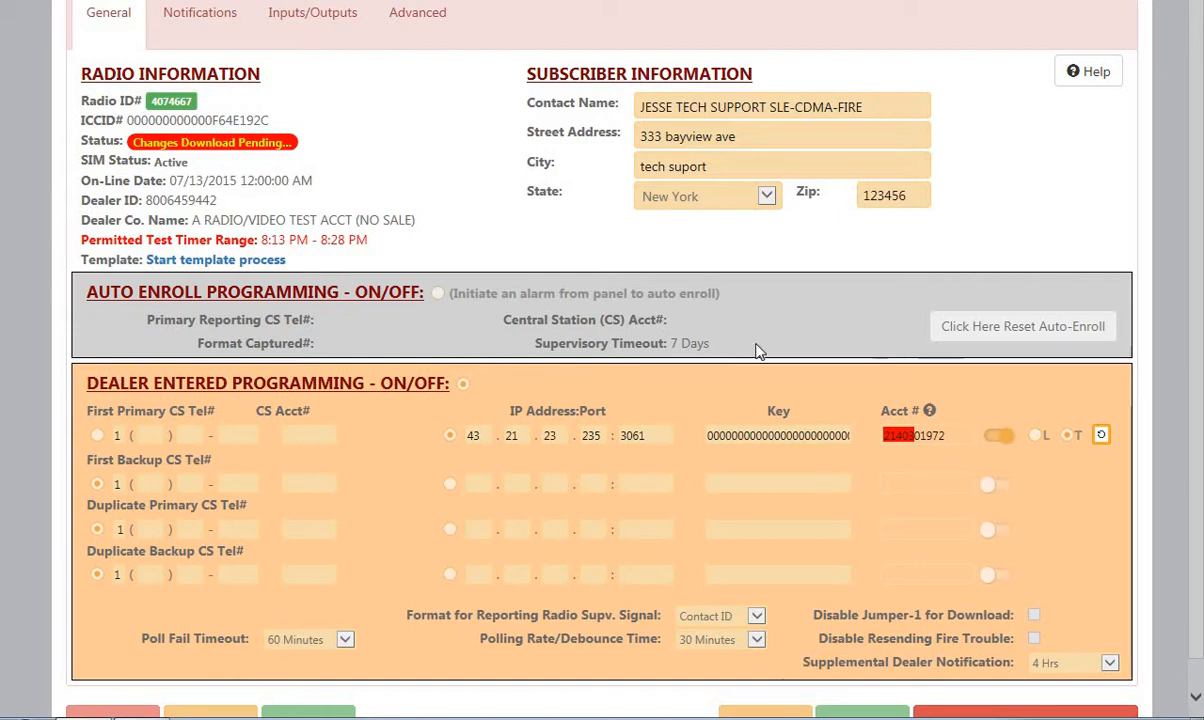
pyautogui.moveTo(670, 470)
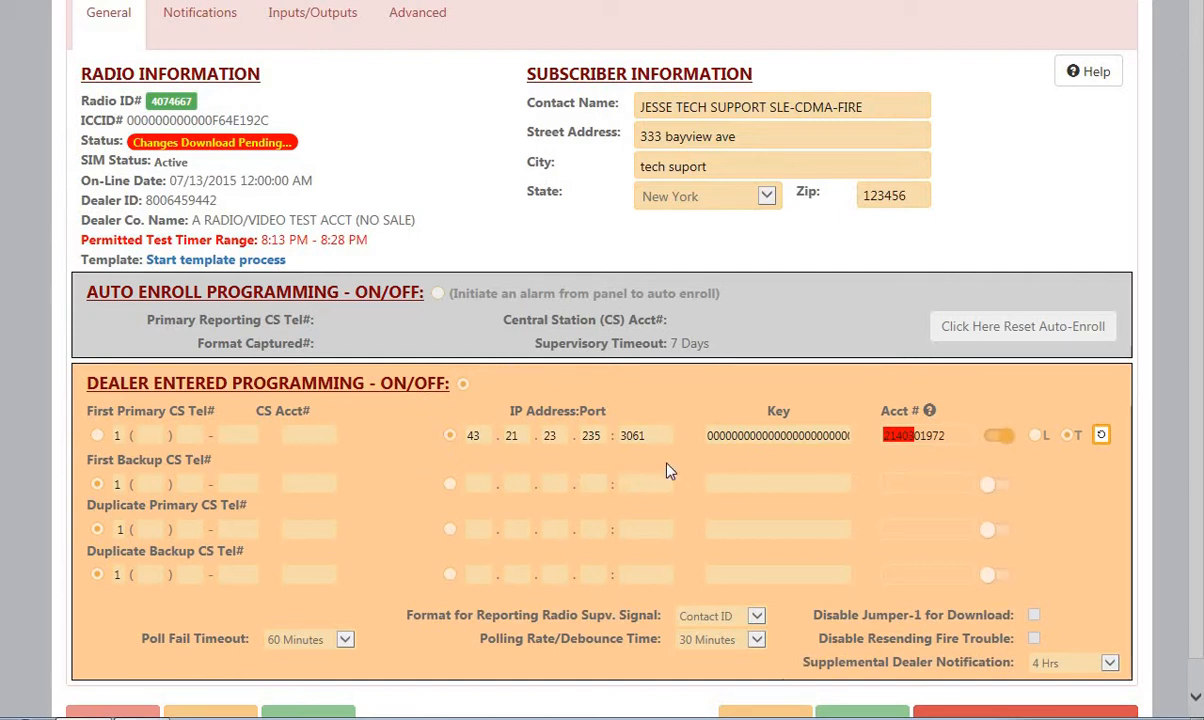
pyautogui.moveTo(1108, 468)
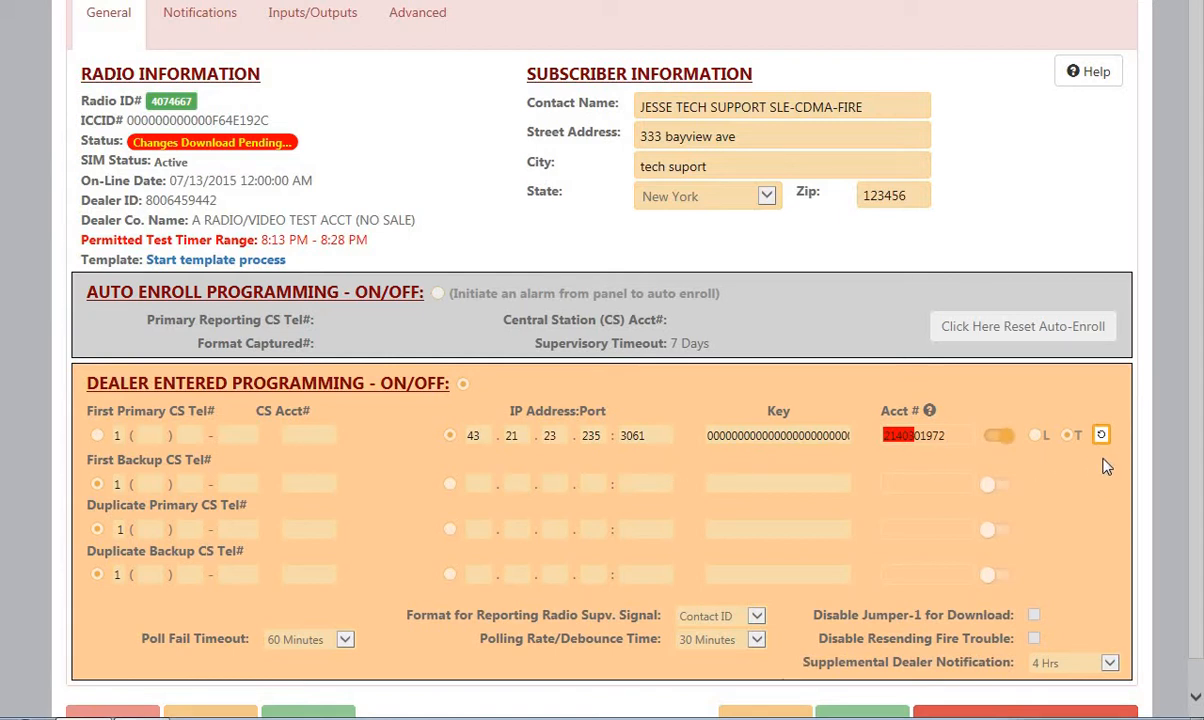
pyautogui.moveTo(1100, 436)
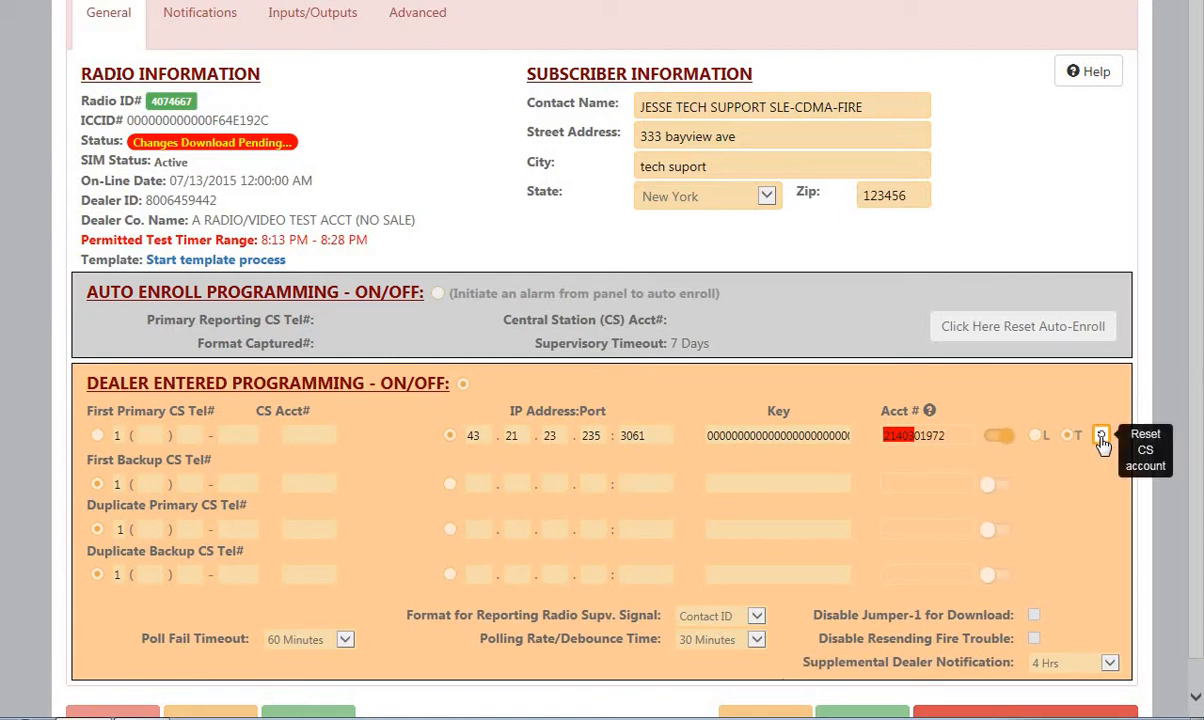
pyautogui.moveTo(564, 376)
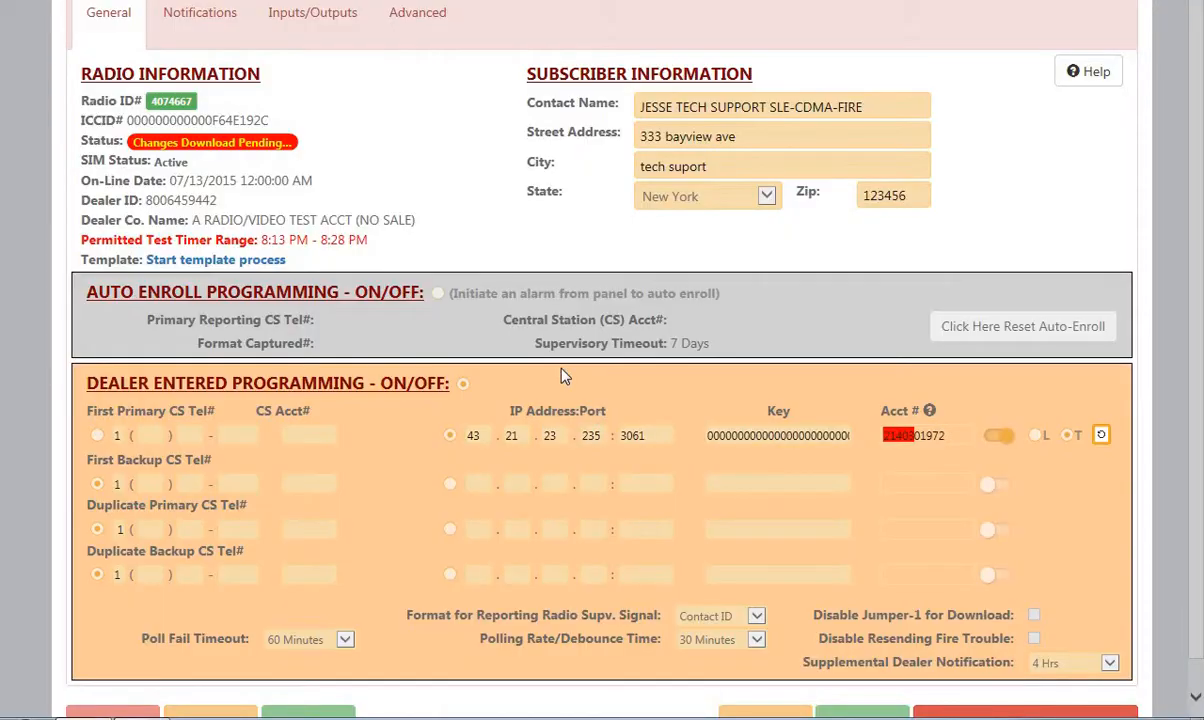
pyautogui.moveTo(518, 380)
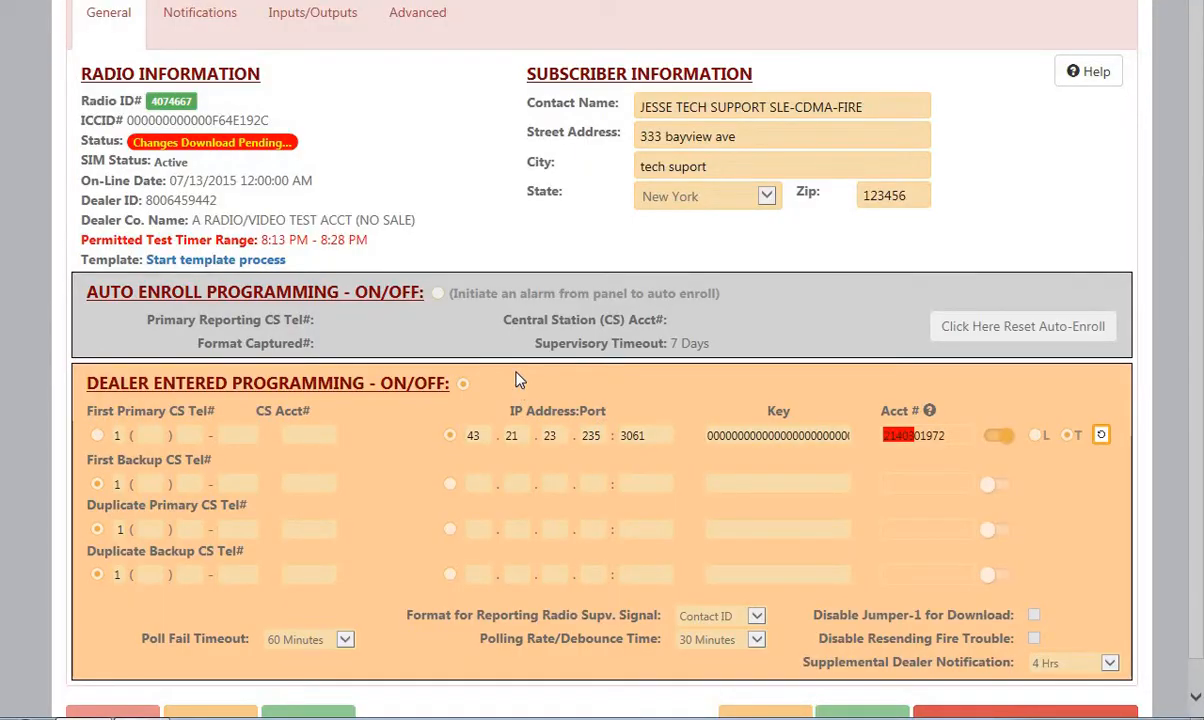